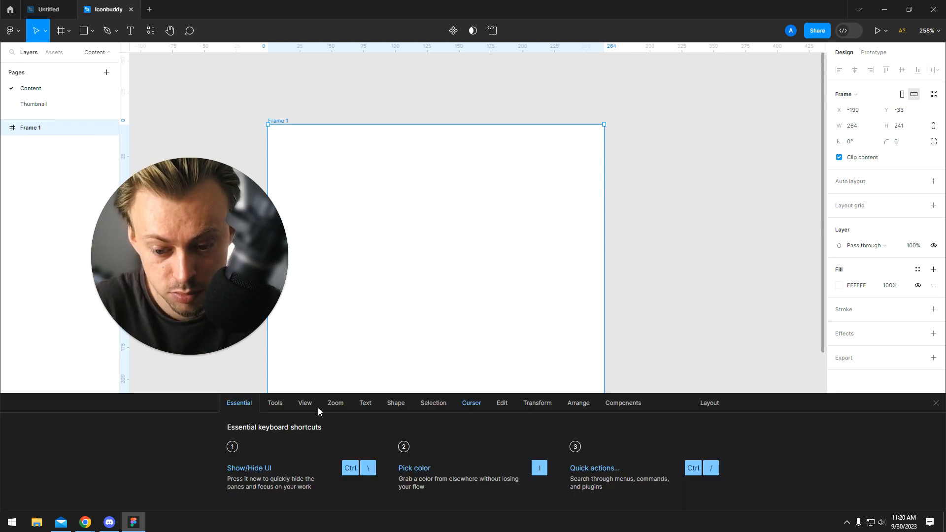
Step: Browse the Tools, Text, Transform, Arrange and Components shortcut lists, ending on the Zoom shortcuts
left_click(276, 403)
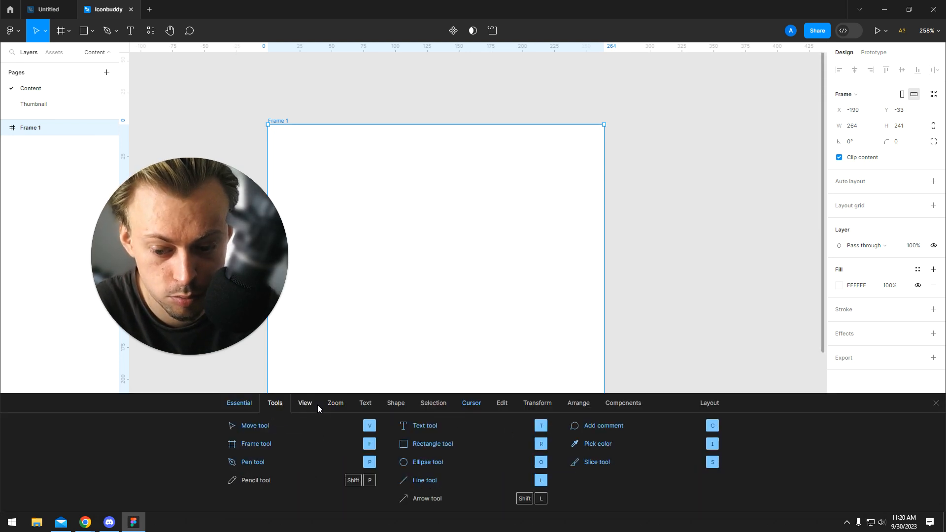
left_click(365, 403)
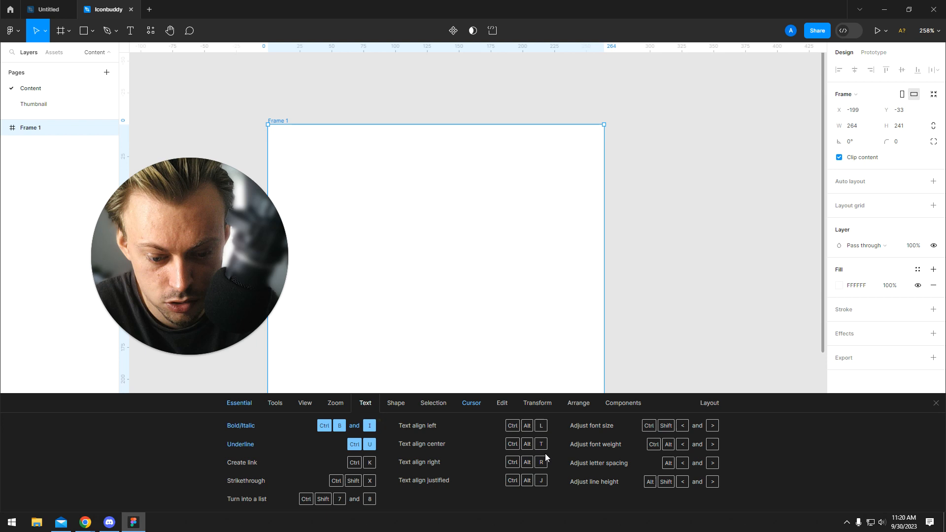
left_click(537, 403)
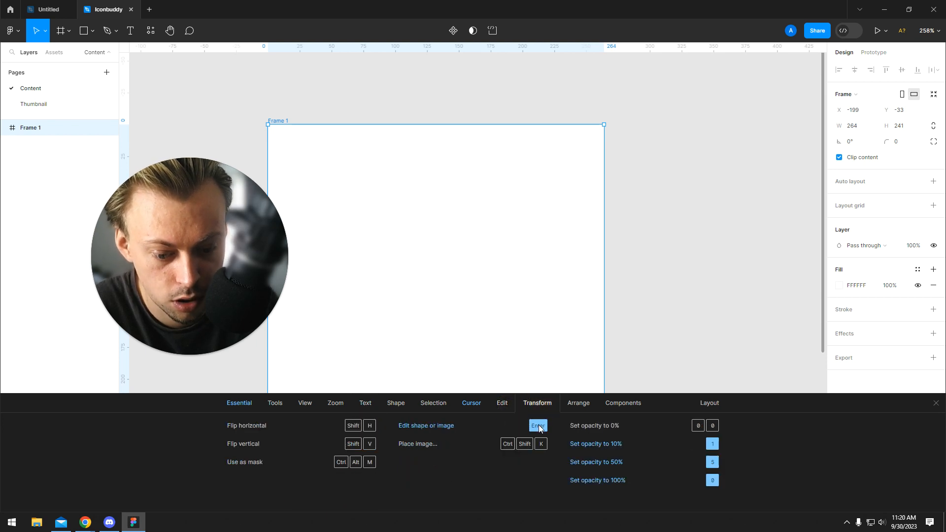
left_click(578, 404)
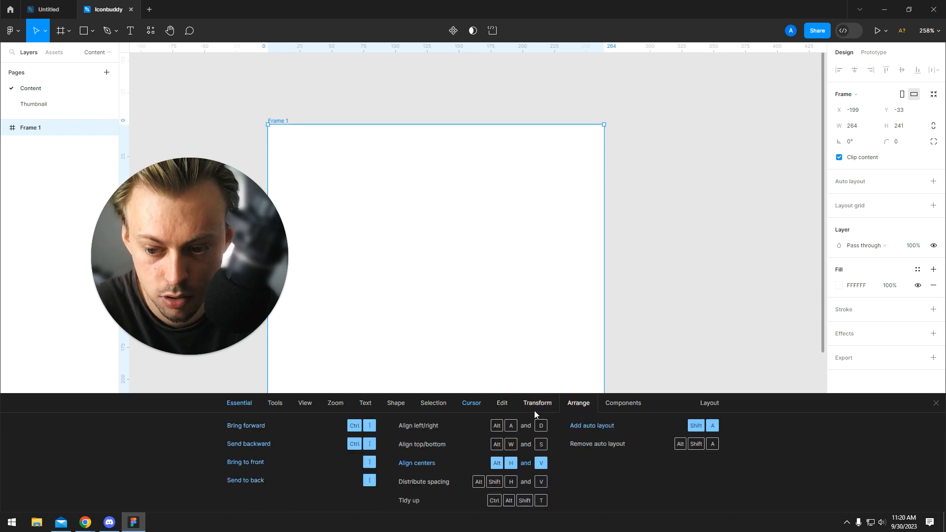
left_click(623, 404)
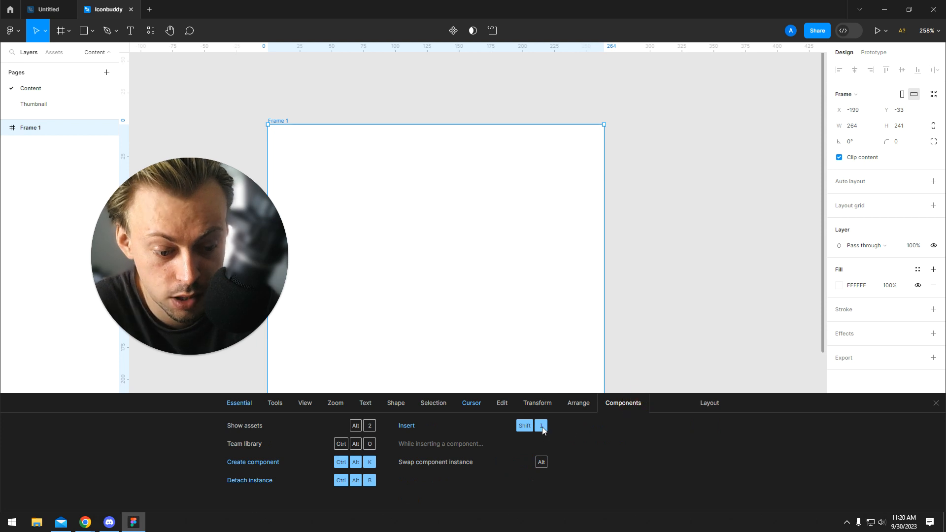
left_click(335, 403)
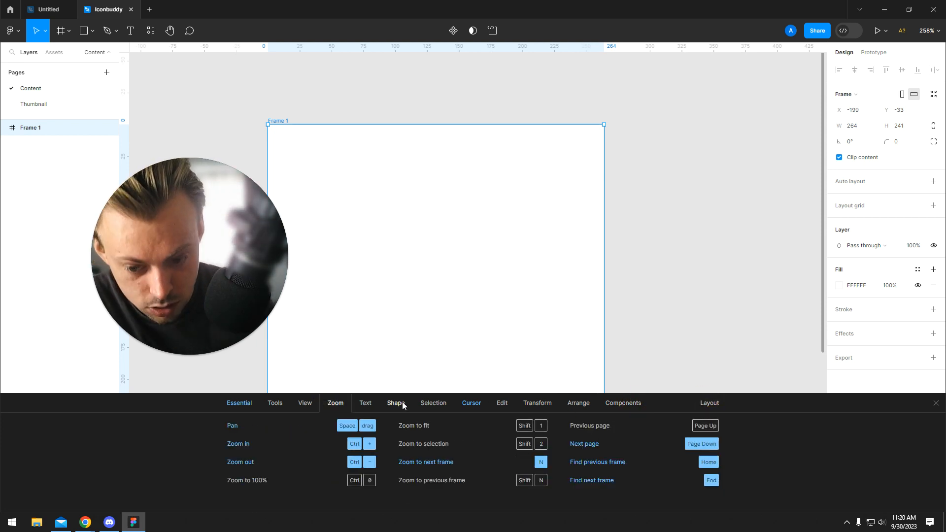
Step: Revisit the Text and View shortcut lists, returning to the Tools shortcuts (Move, Frame, Pen, Text)
left_click(275, 403)
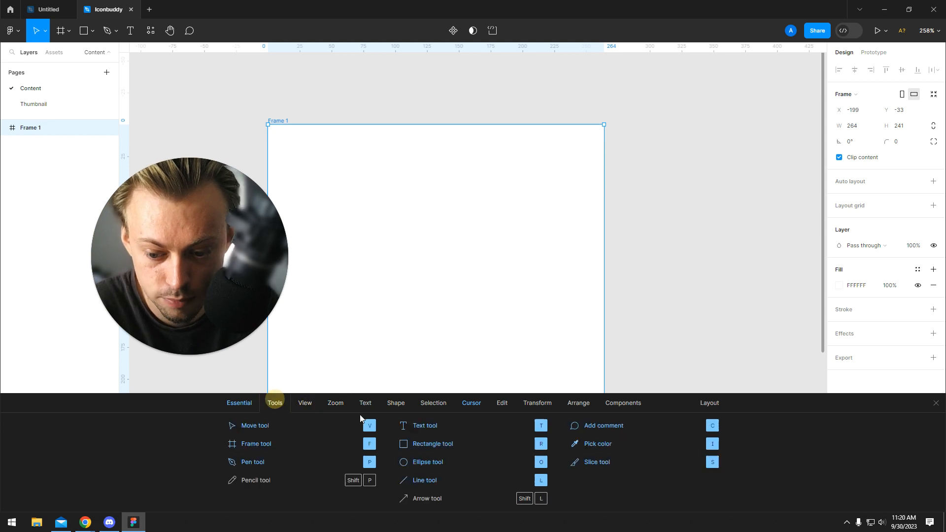
left_click(365, 403)
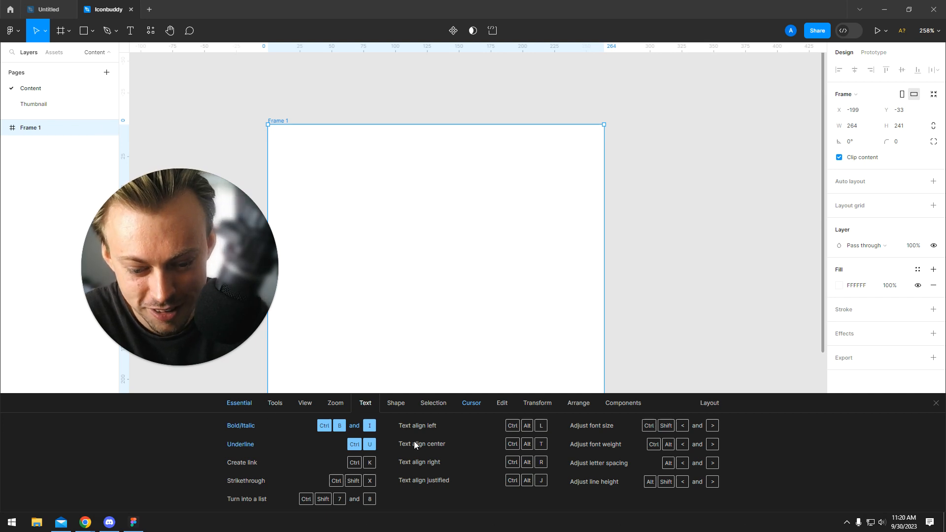
left_click(275, 404)
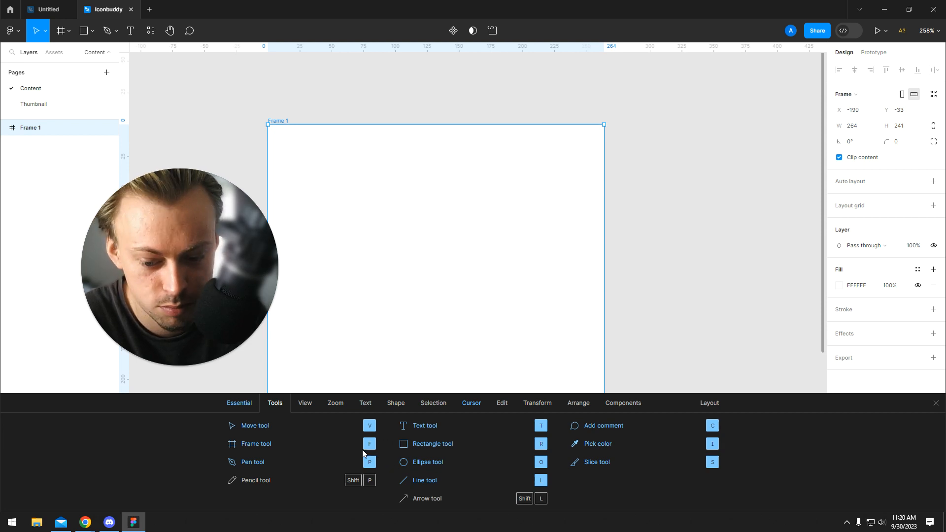
mouse_move(370, 441)
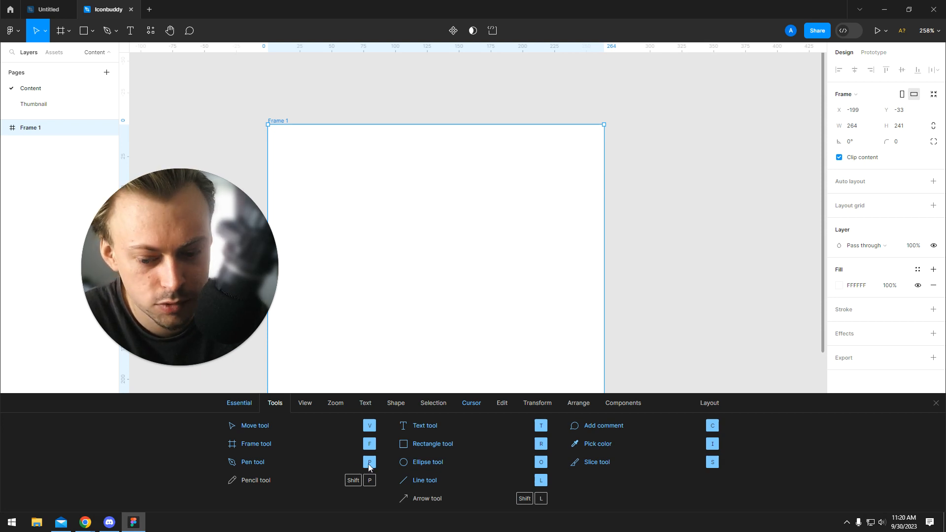
mouse_move(604, 216)
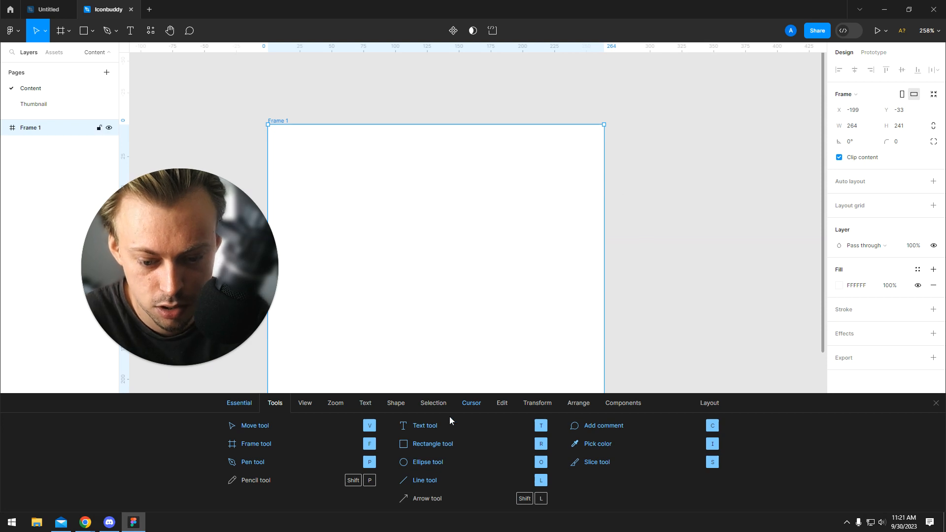
left_click(305, 403)
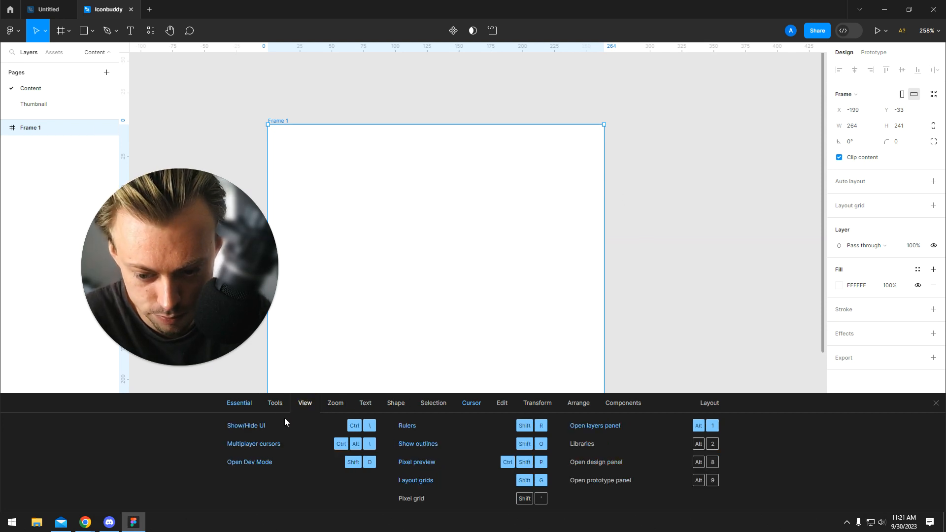
left_click(275, 403)
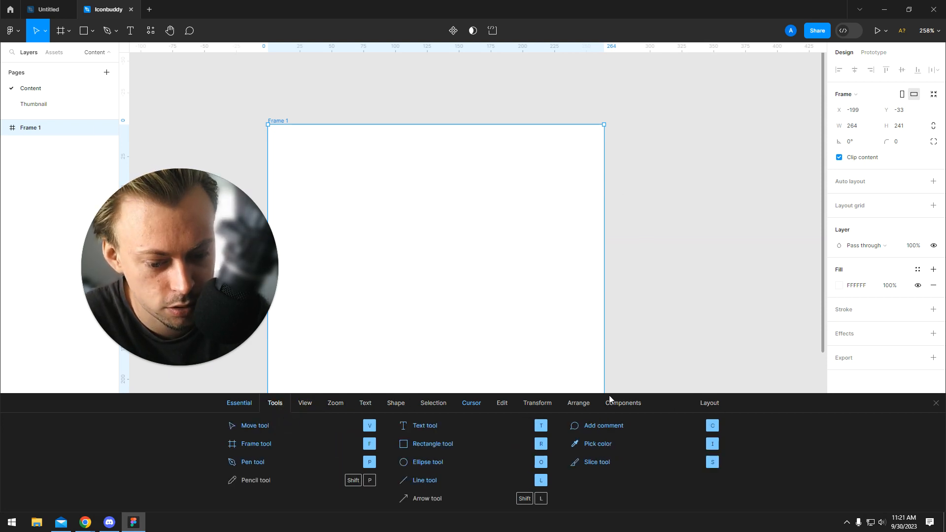